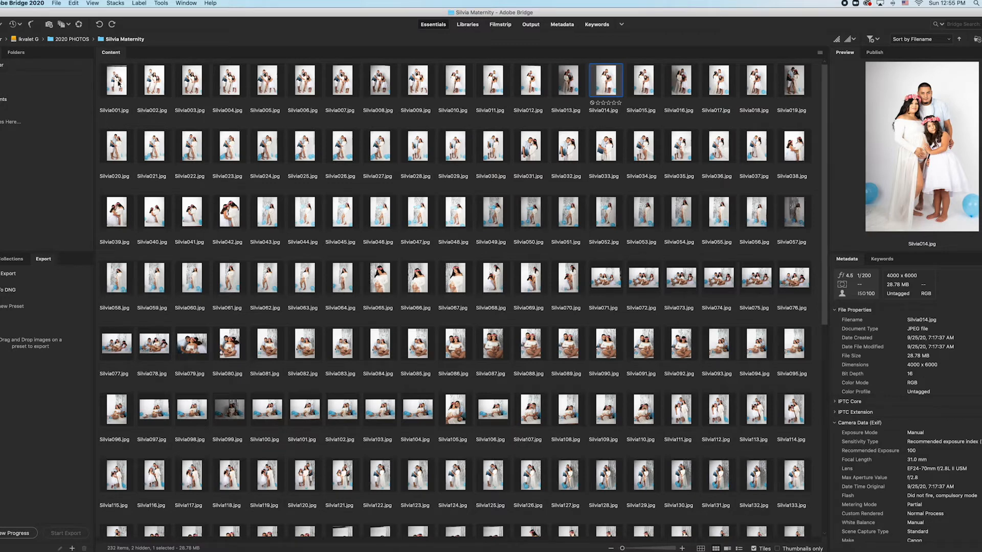
mouse_move(147, 52)
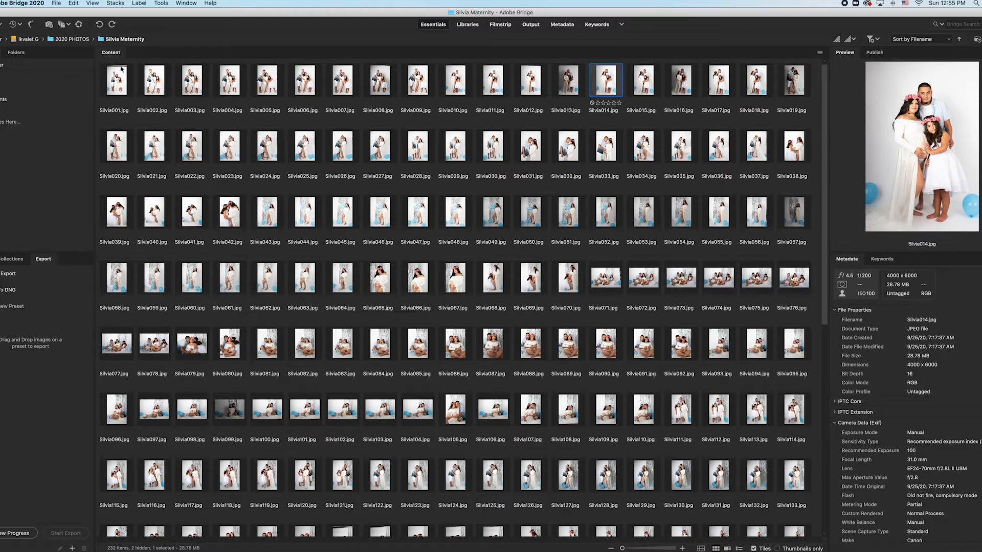
mouse_move(542, 275)
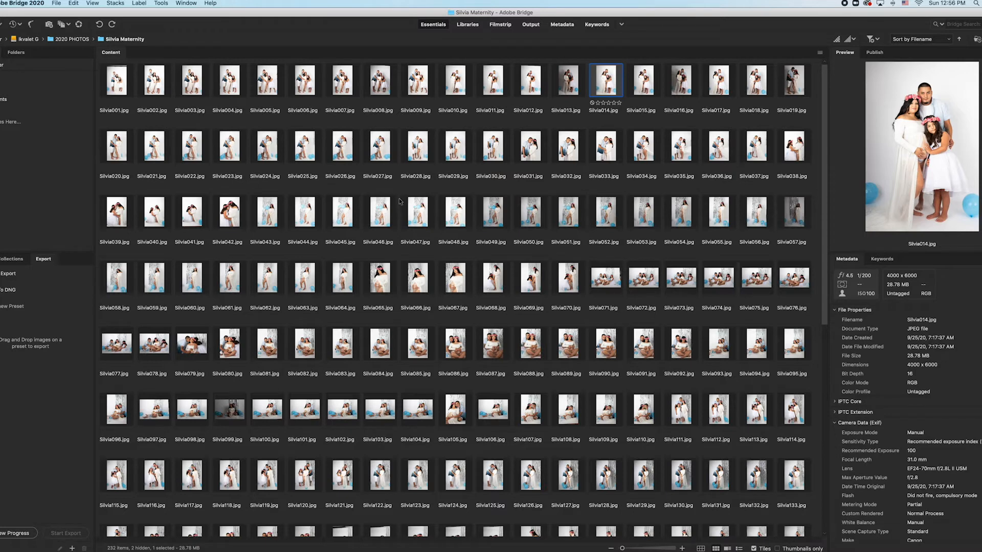
mouse_move(212, 127)
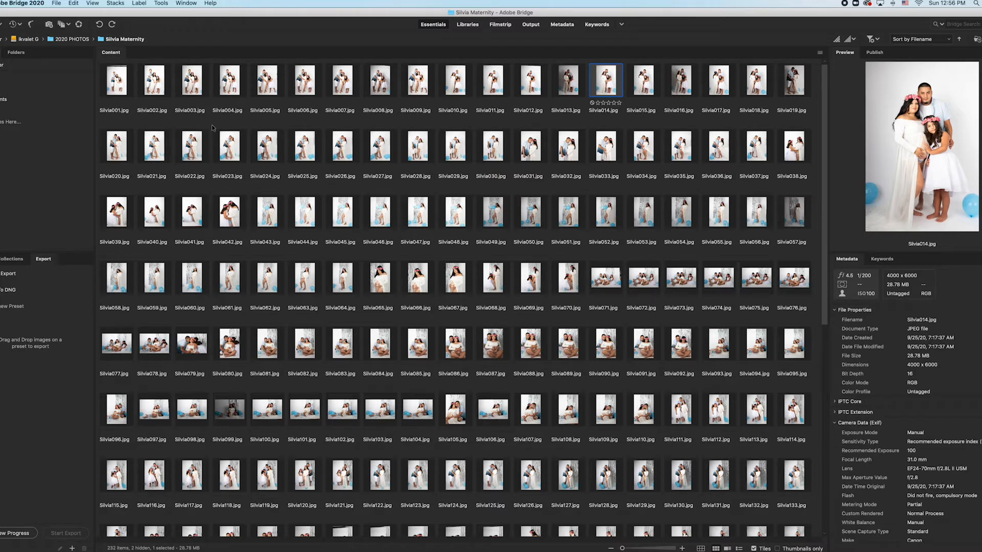
Step: Select all 232 photos in the Silvia Maternity folder, starting from Silvia001.jpg
click(116, 80)
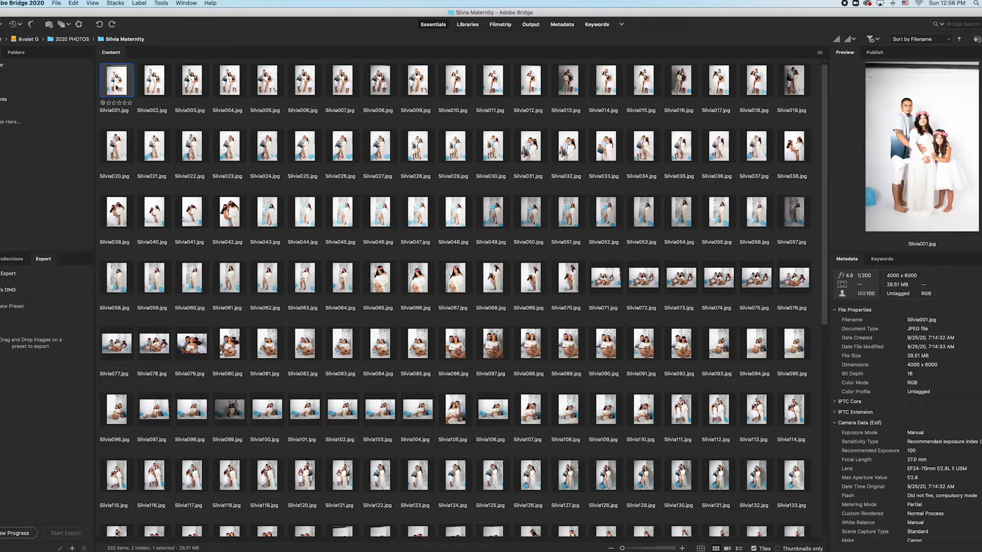
scroll(down, 3)
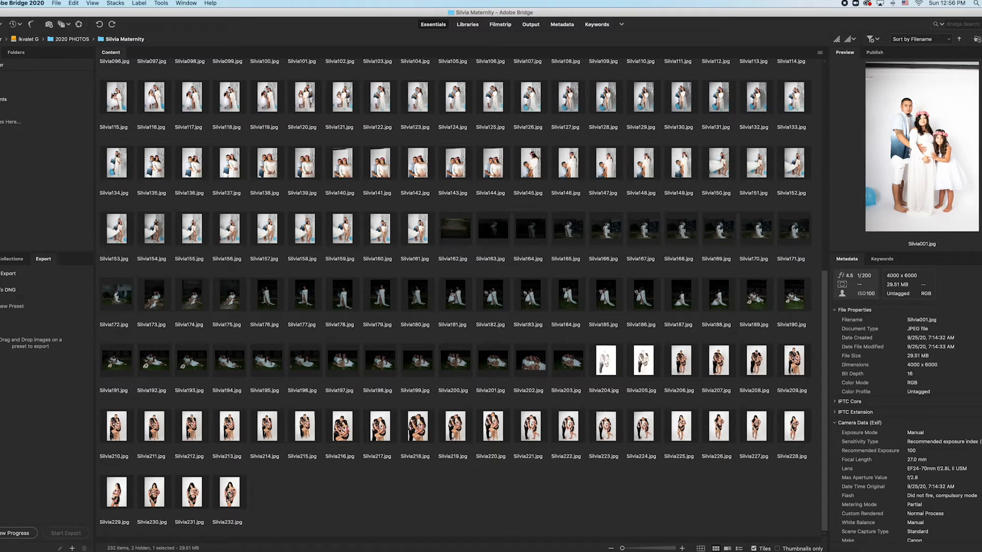
key(cmd+a)
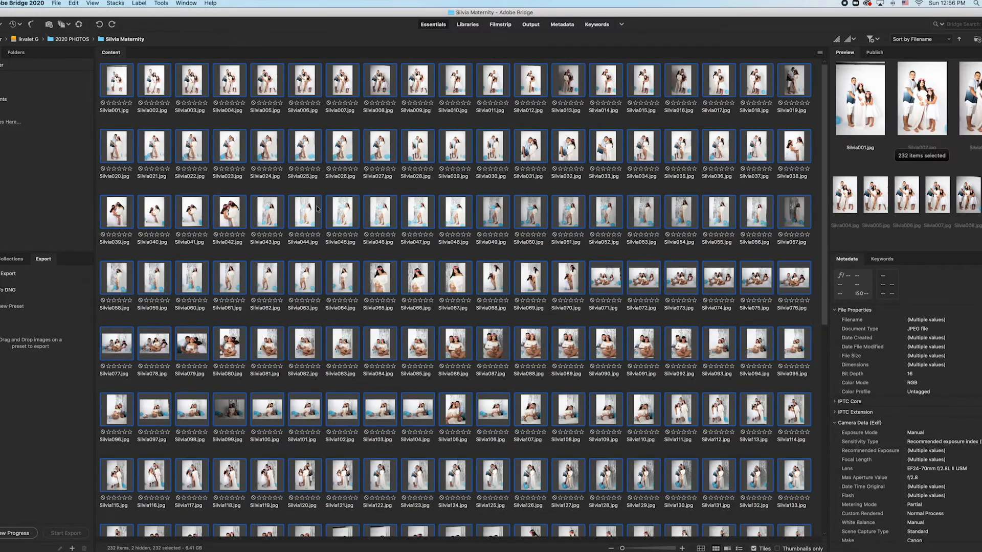
mouse_move(321, 214)
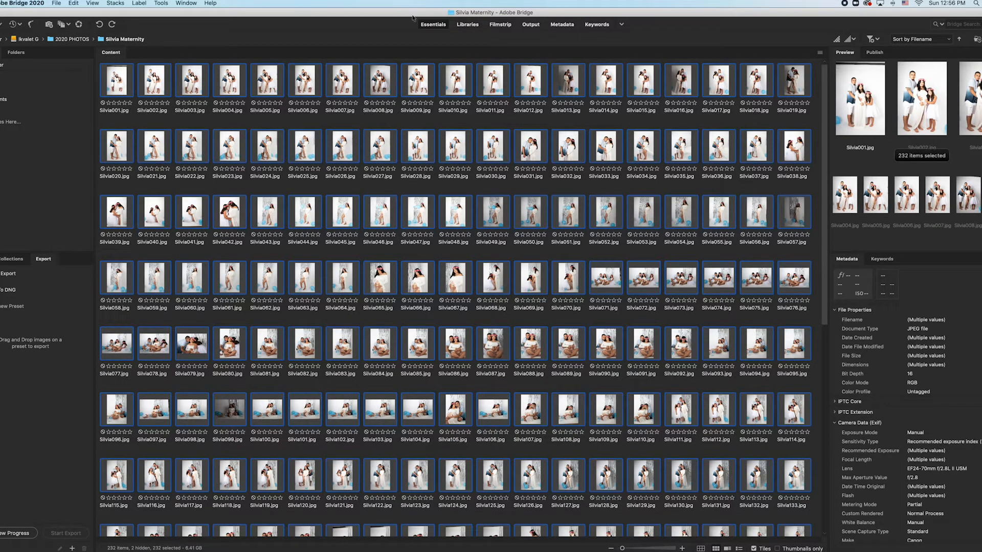
mouse_move(433, 24)
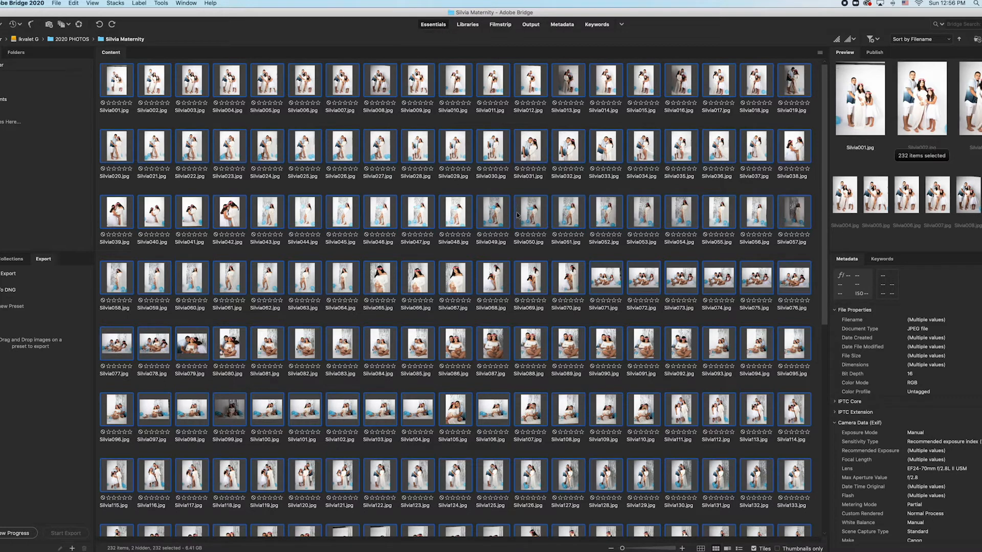
mouse_move(530, 27)
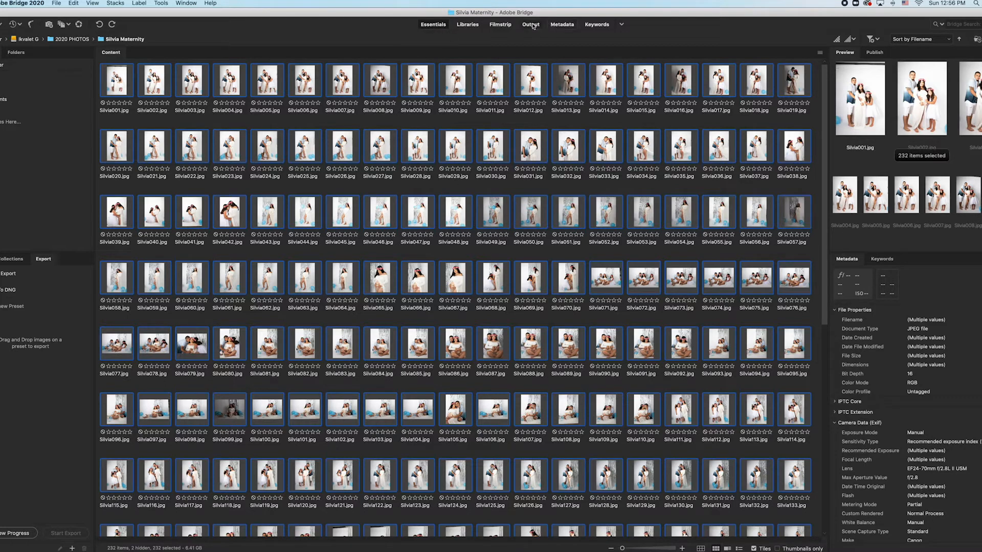
Step: Switch to the Output workspace for a PDF contact sheet on A4 (21×29.7 cm) with filenames
click(530, 24)
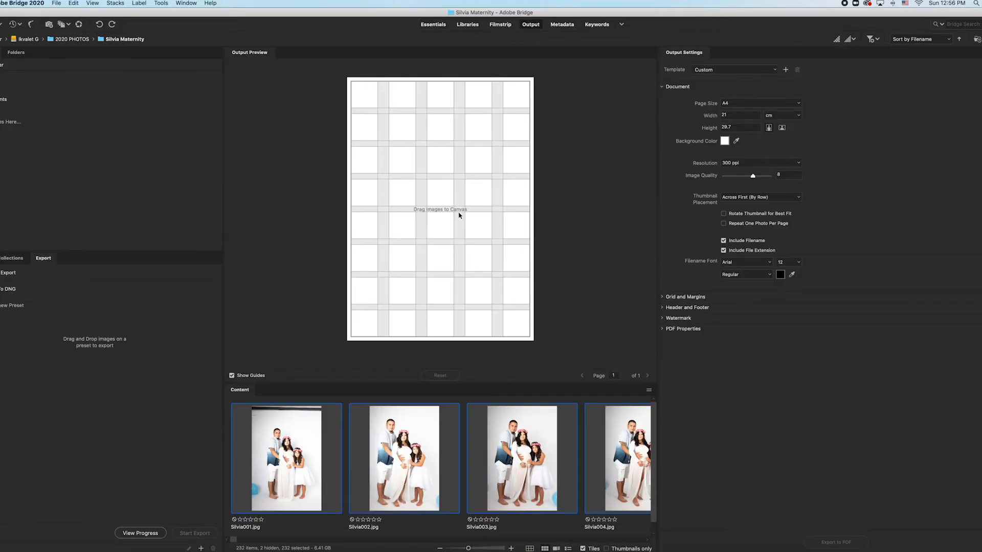
mouse_move(727, 184)
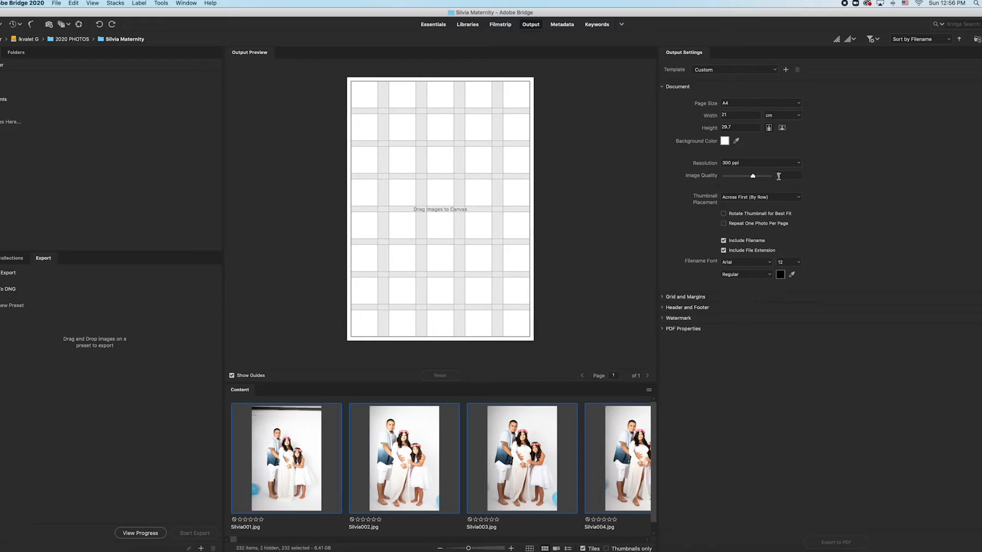
click(753, 176)
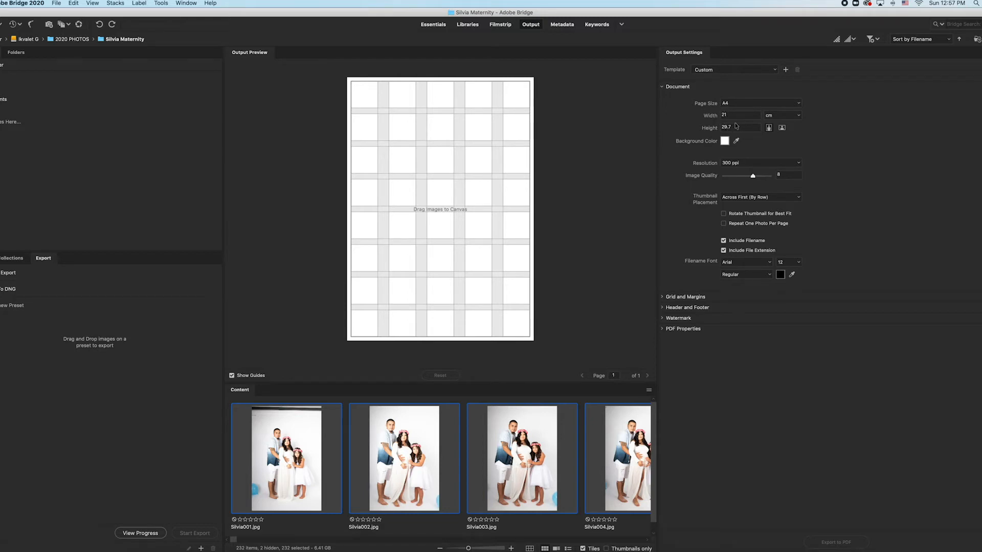
mouse_move(736, 123)
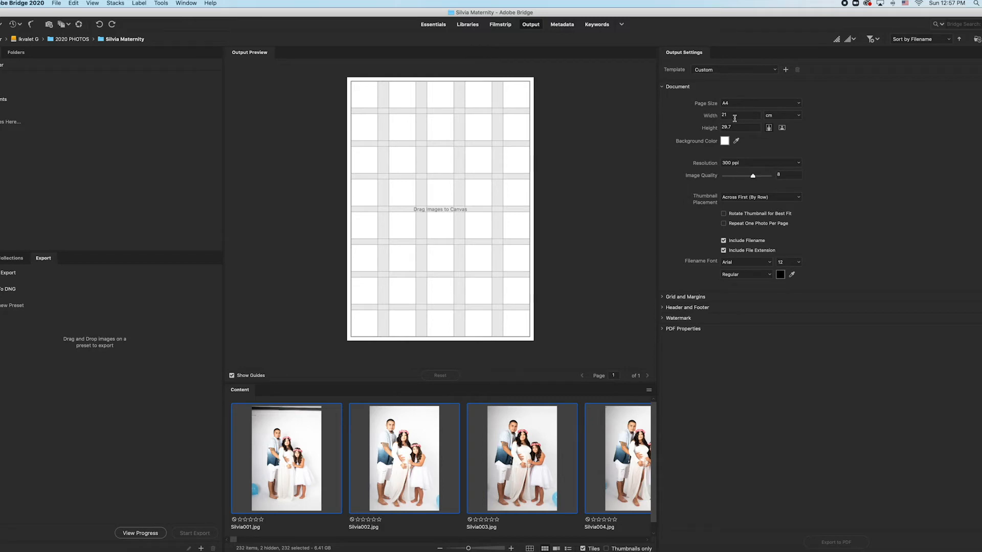
mouse_move(755, 126)
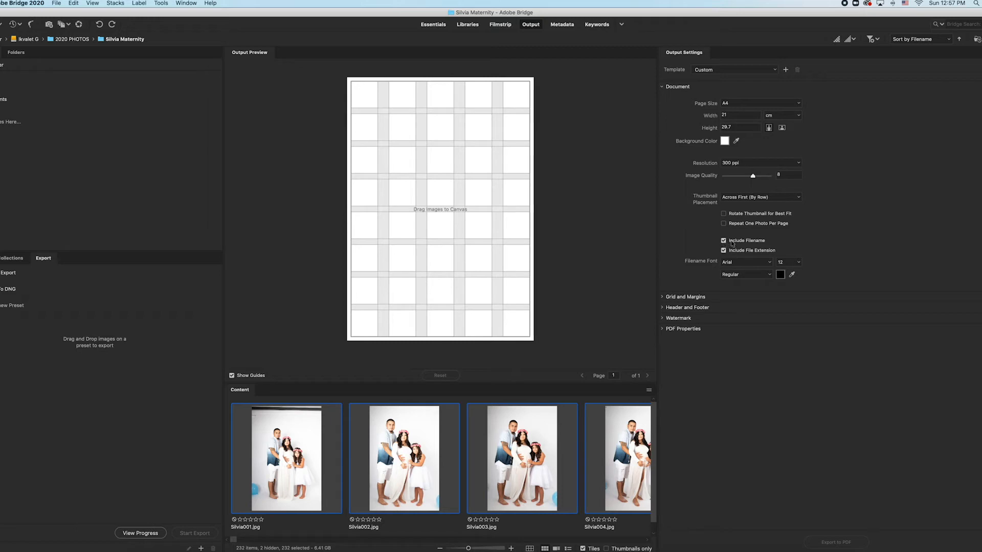
mouse_move(515, 537)
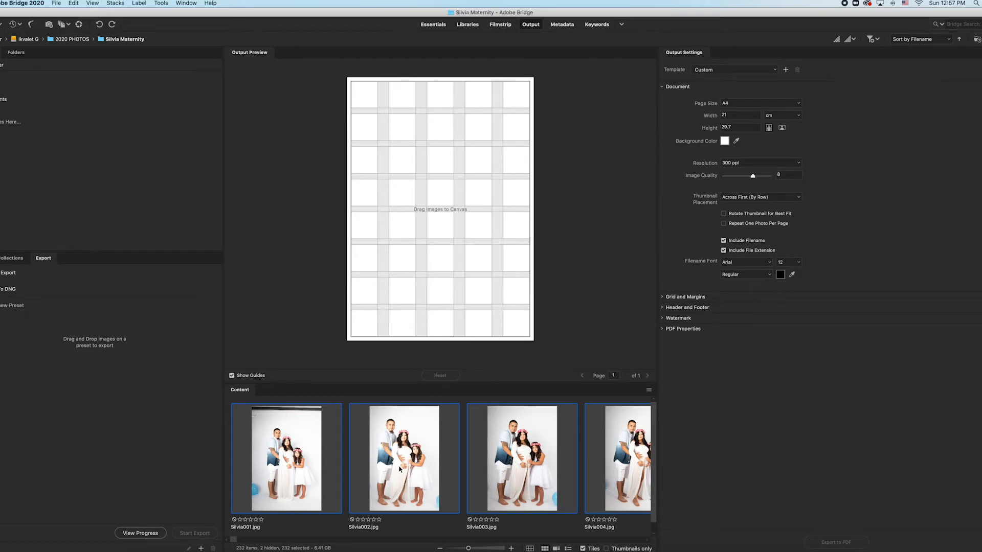
Step: Place the selected photos on the contact sheet and check pages 5 and 6
drag(405, 457, 440, 282)
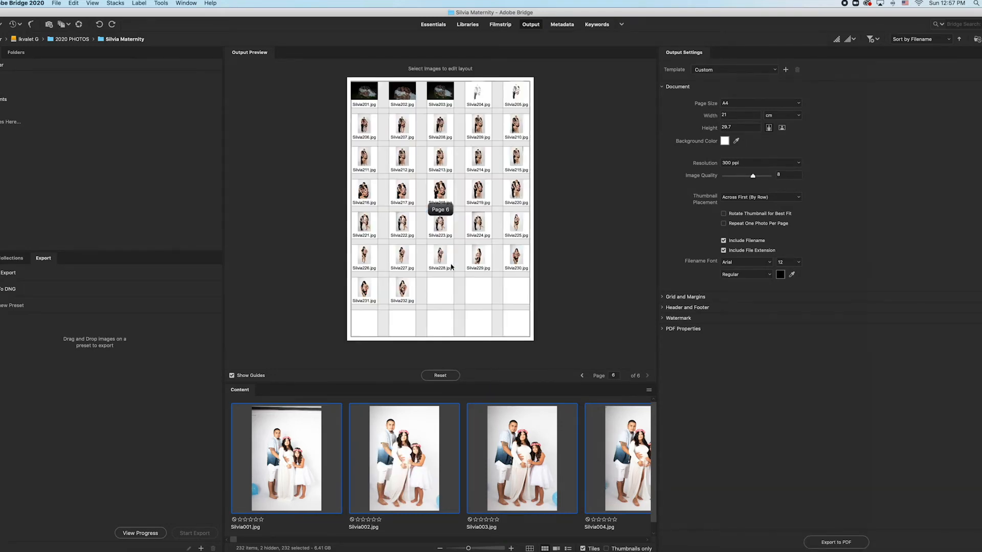
mouse_move(495, 398)
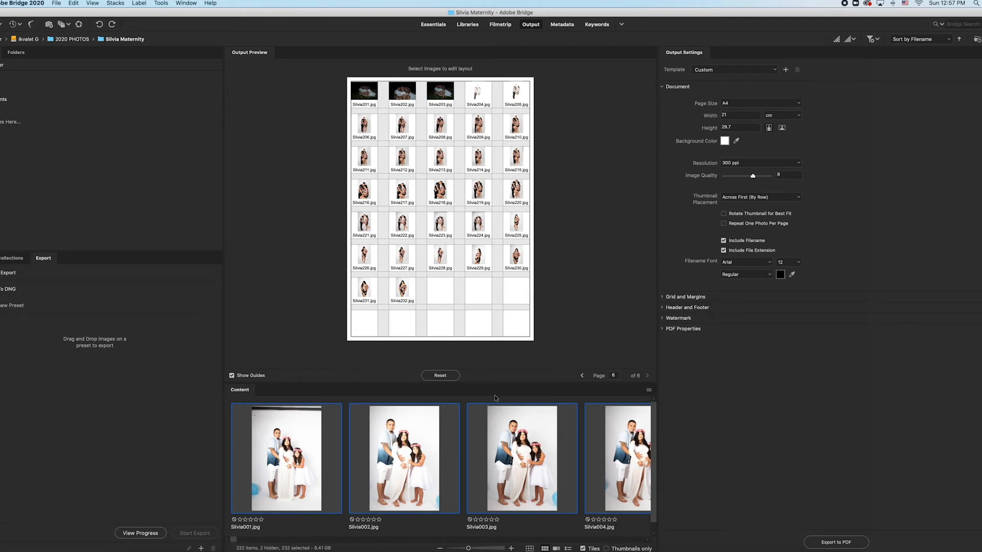
mouse_move(582, 376)
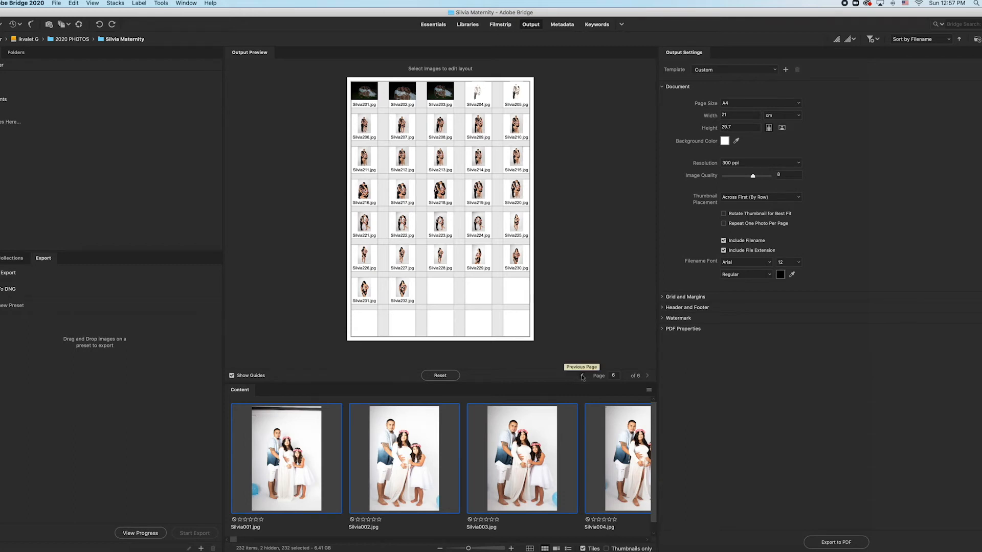
click(582, 375)
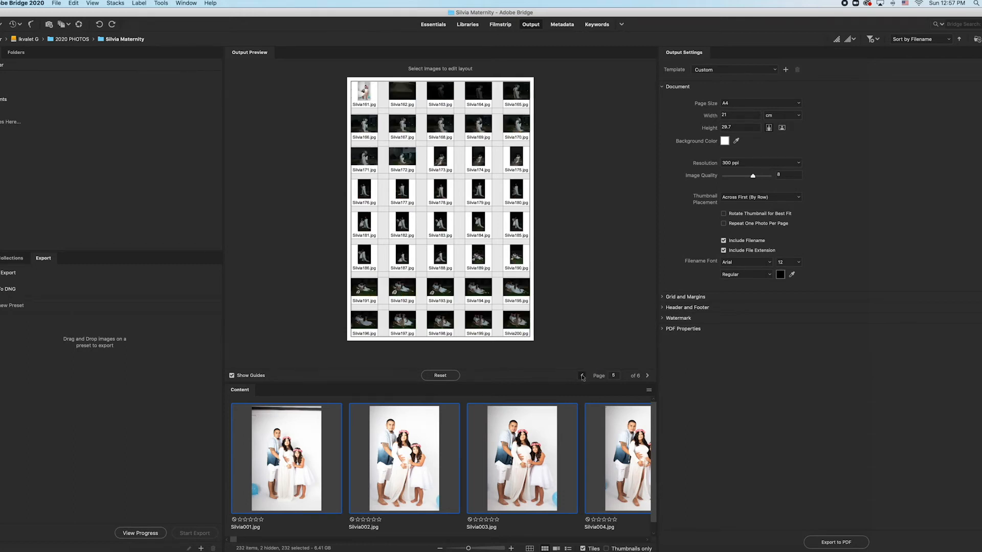
click(583, 375)
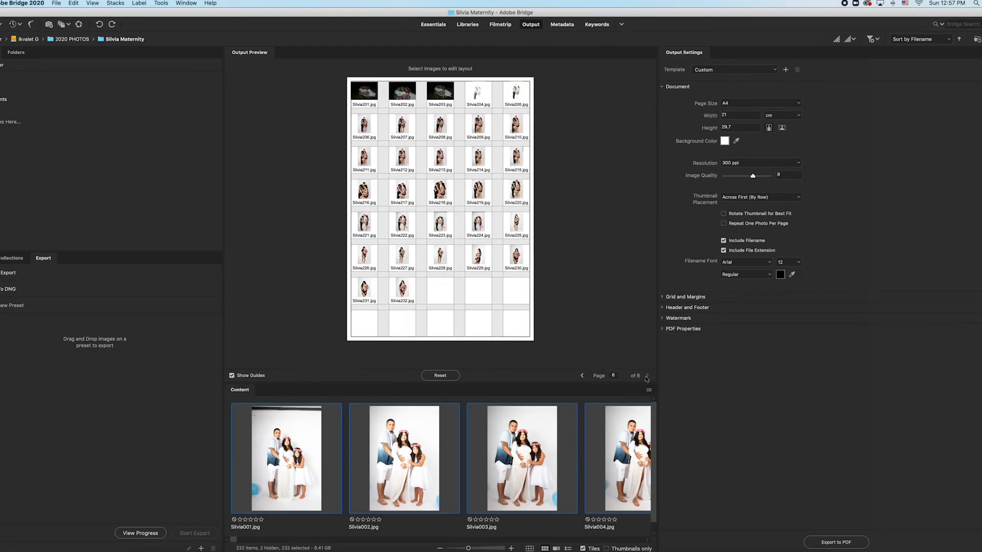
mouse_move(853, 542)
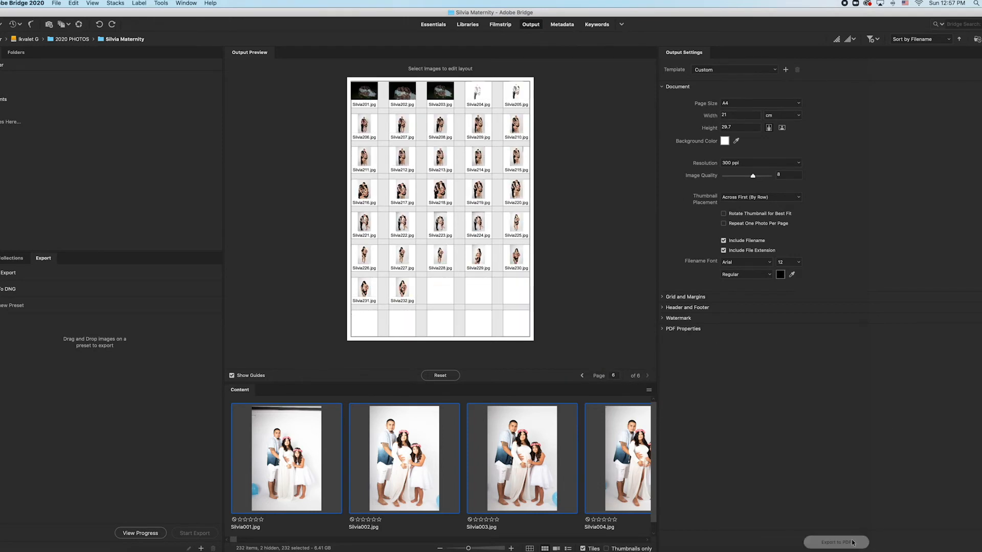
Step: Export the PDF as 'Silvia Maternity Contact Sheet' to the Desktop
click(837, 542)
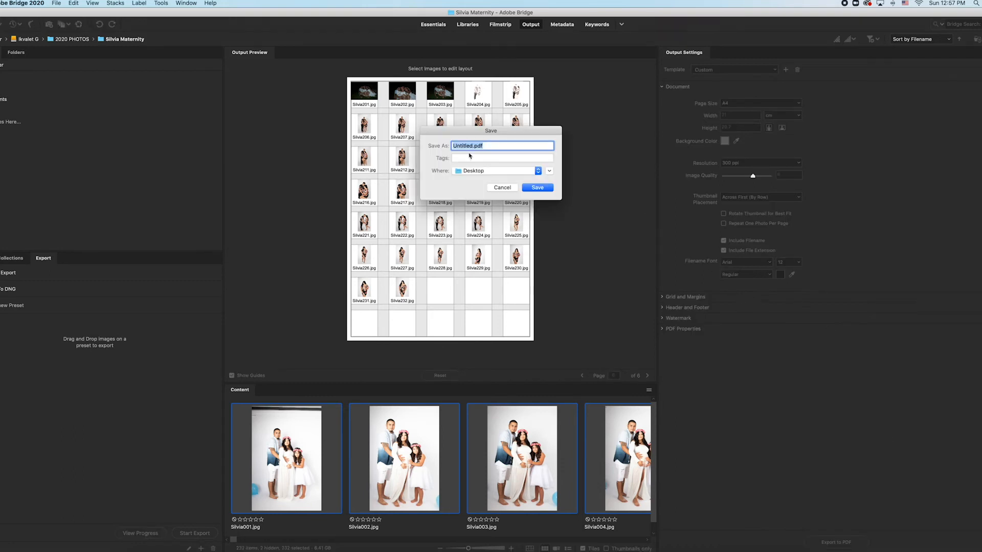
text(Silivia Maternity Contact Sheet)
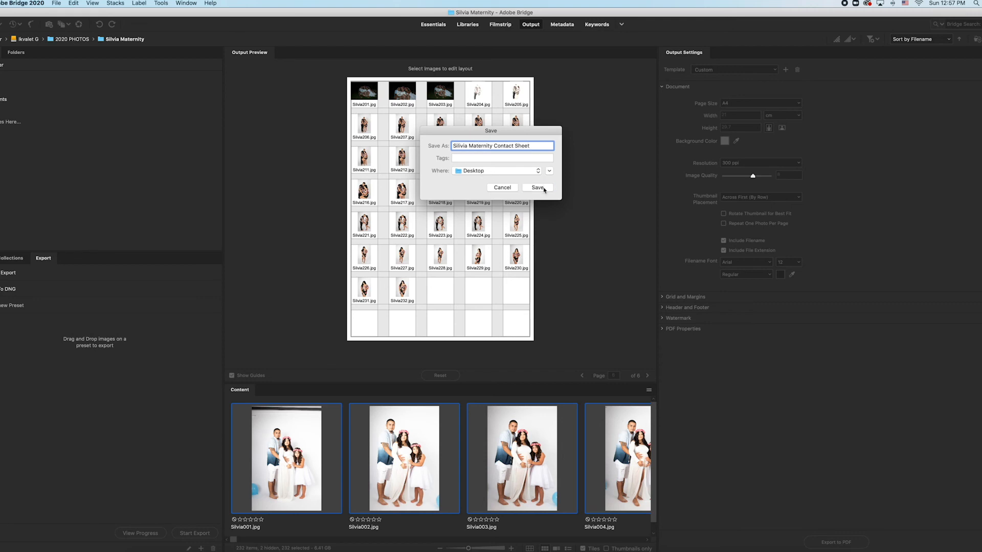
click(537, 188)
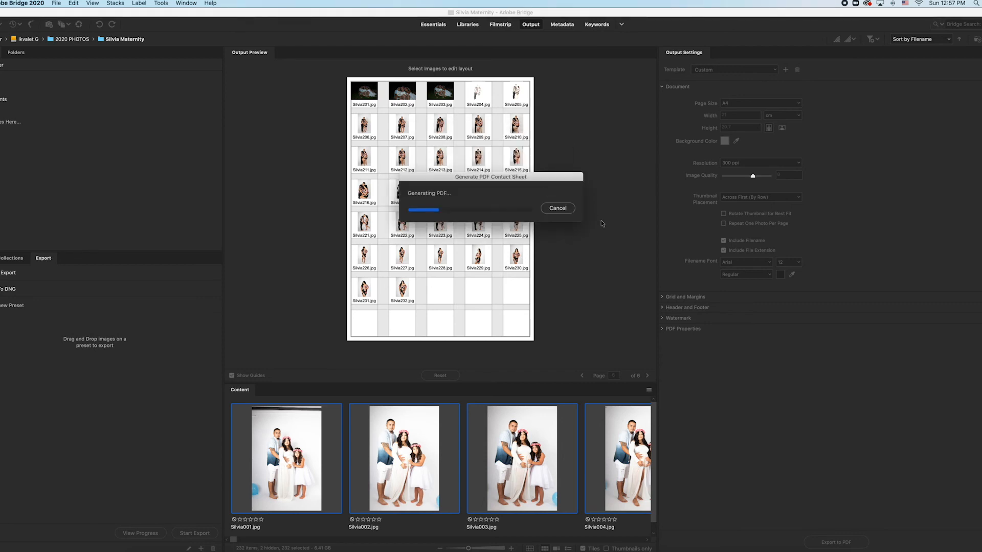